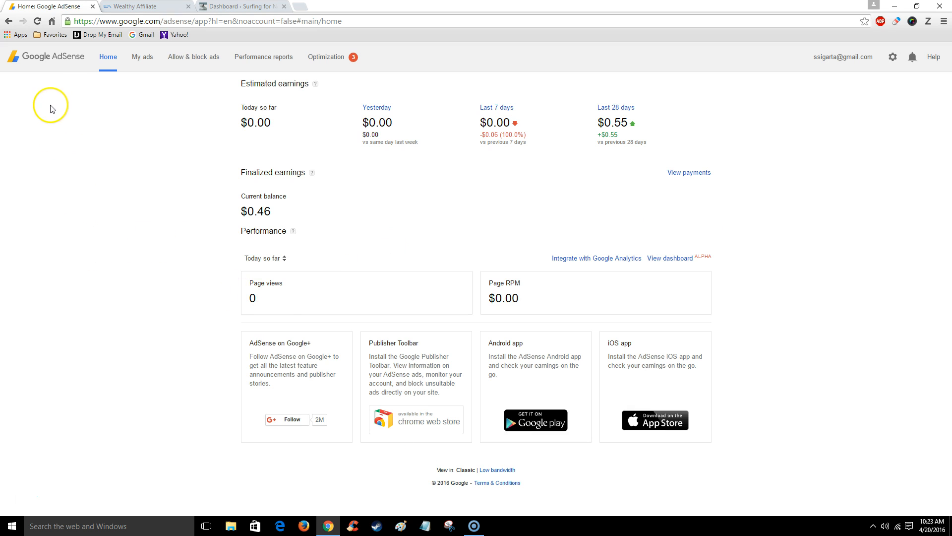
pyautogui.moveTo(148, 123)
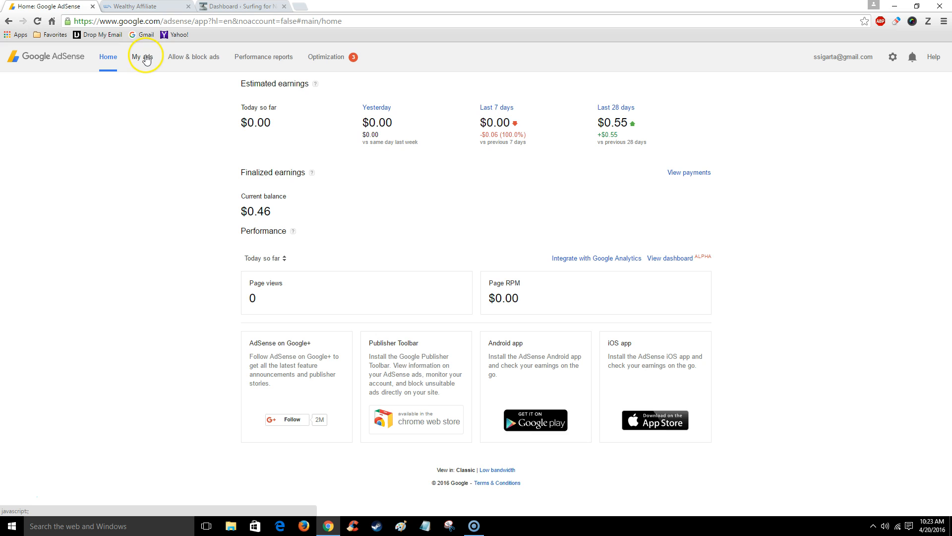
# Step: Show the AdSense content ad units list with Initial and Test 2
pyautogui.click(141, 56)
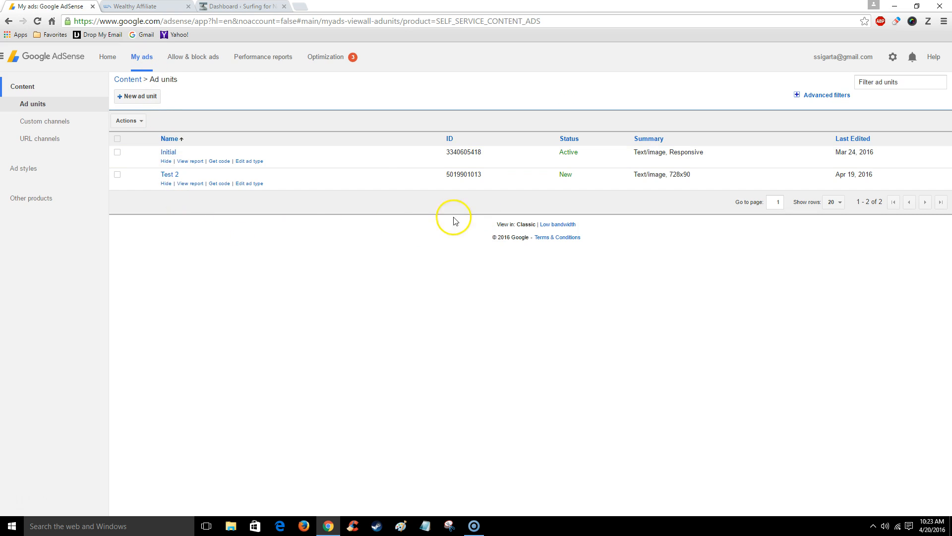
pyautogui.moveTo(160, 101)
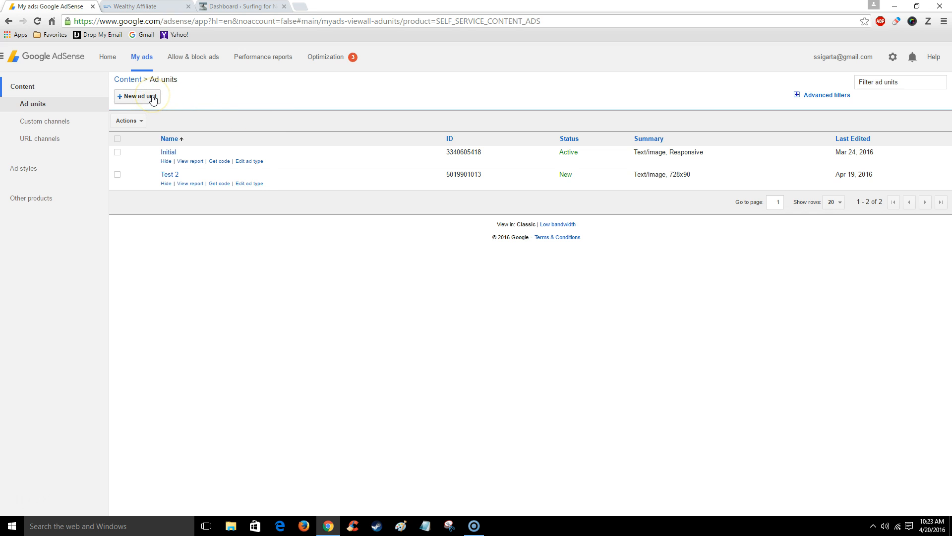
pyautogui.click(138, 97)
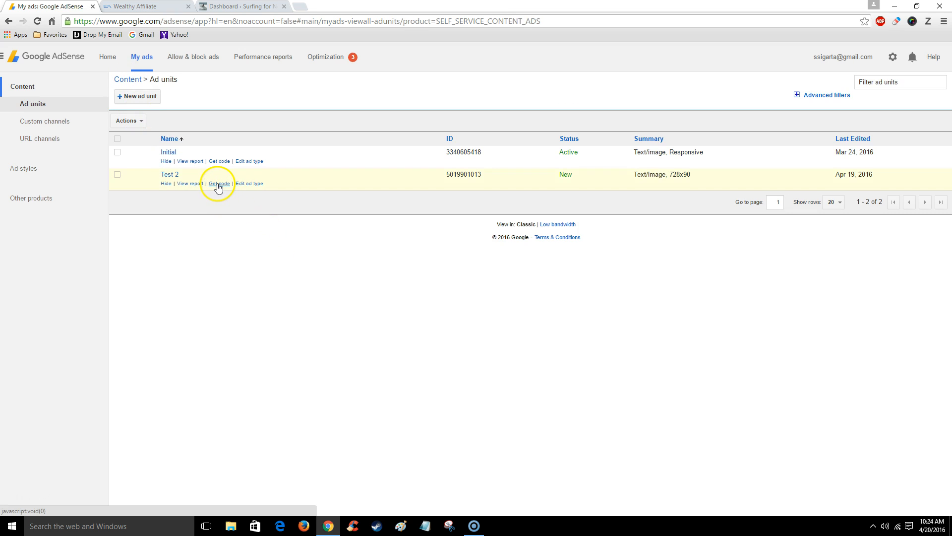
# Step: Open the Test 2 unit's ad code and copy it
pyautogui.click(219, 183)
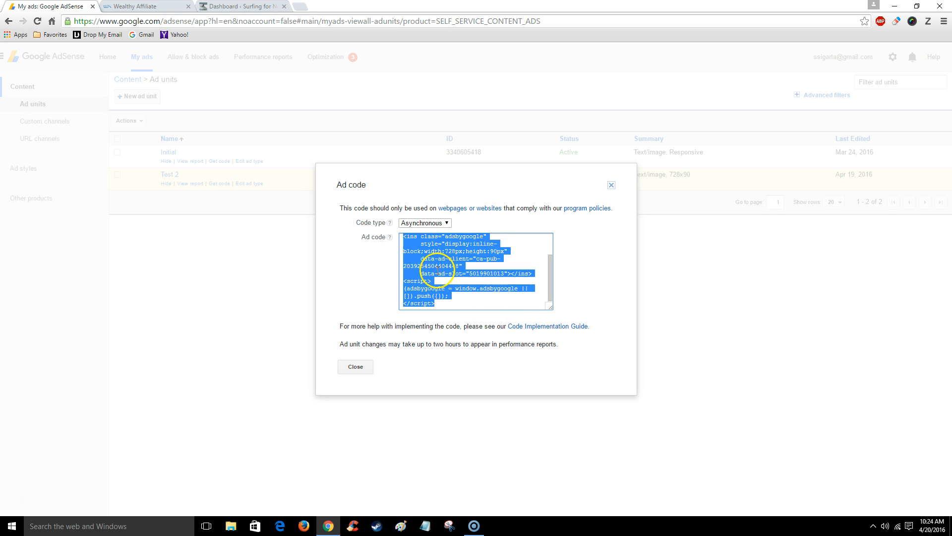
pyautogui.rightClick(459, 280)
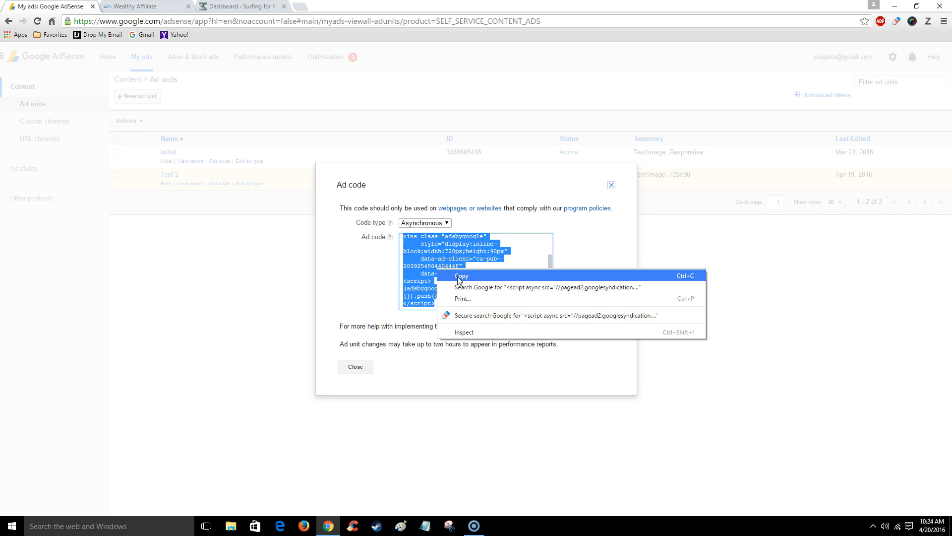
pyautogui.click(461, 275)
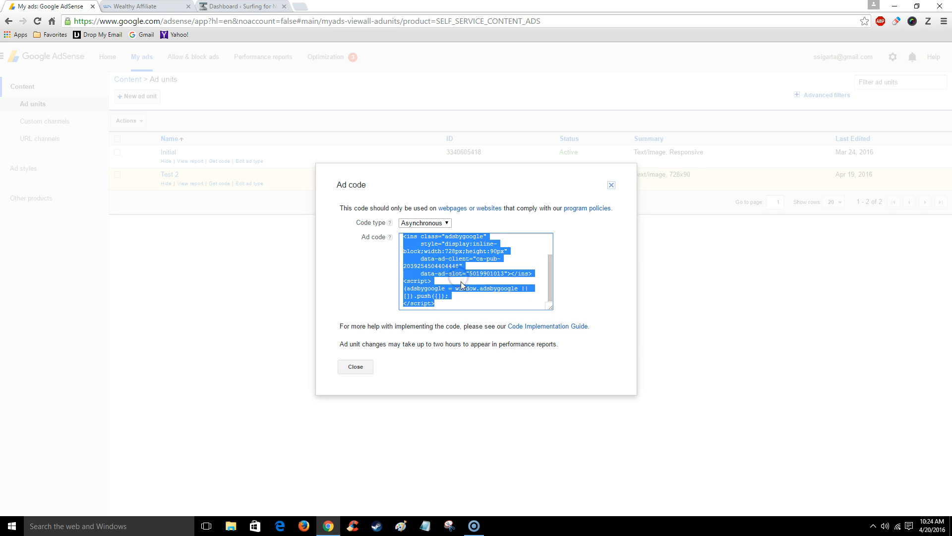
pyautogui.moveTo(244, 6)
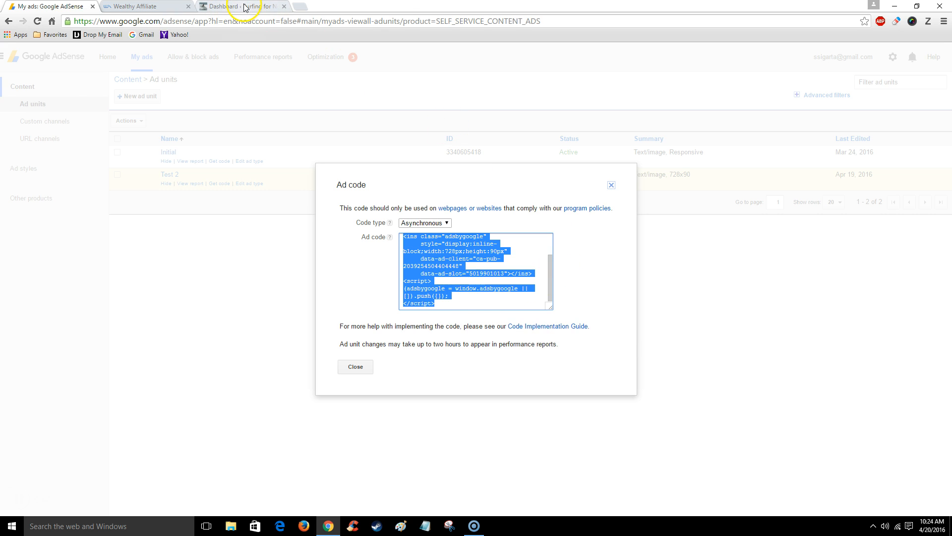
# Step: Go to the WordPress dashboard and open All Posts
pyautogui.click(237, 6)
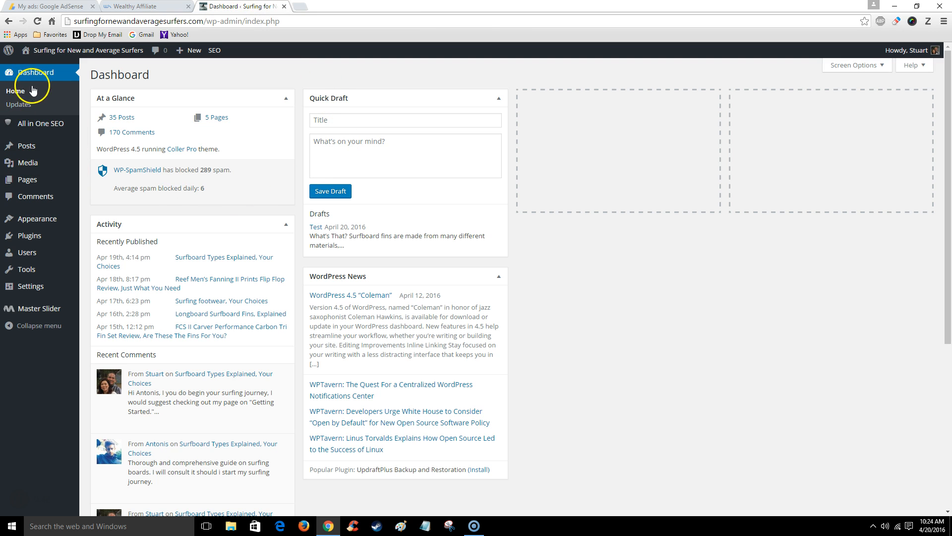
pyautogui.moveTo(192, 256)
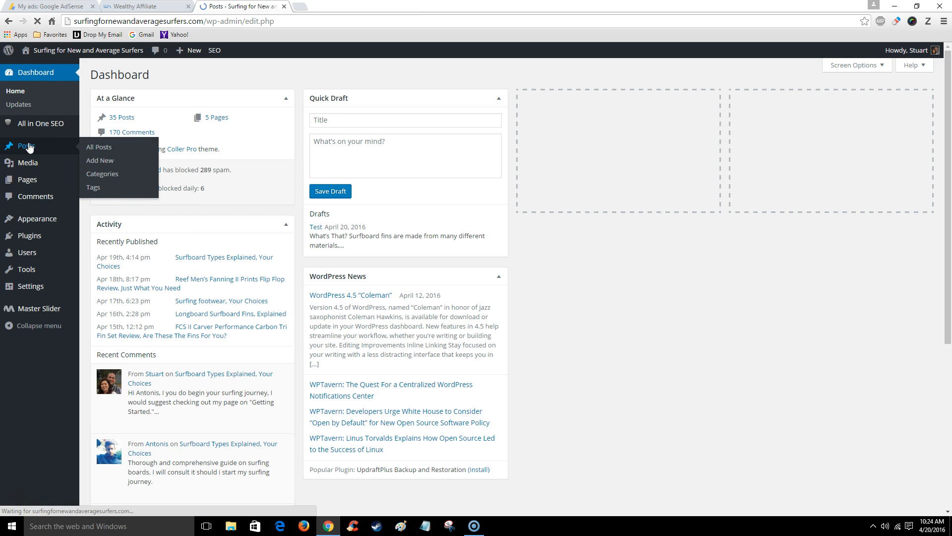
pyautogui.click(98, 146)
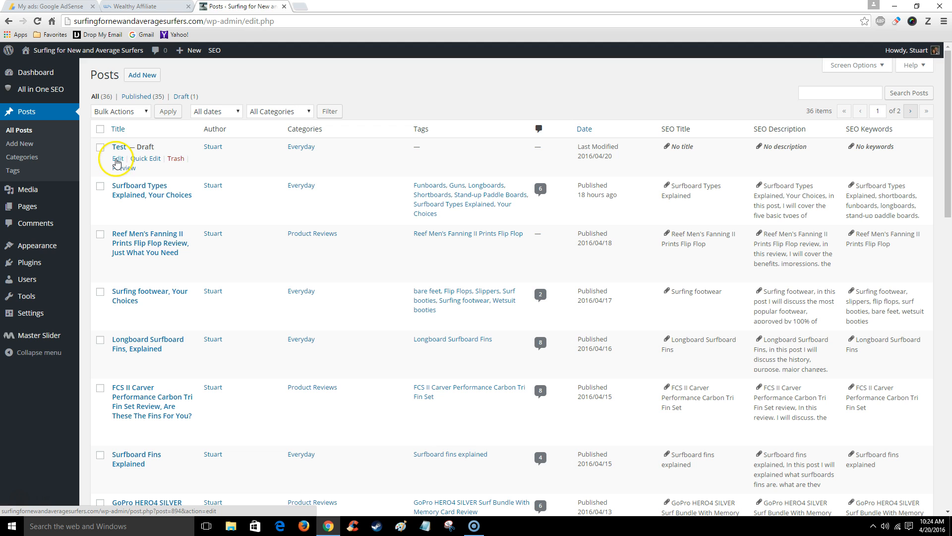
# Step: Edit the Test draft post about surfboard fins
pyautogui.click(116, 158)
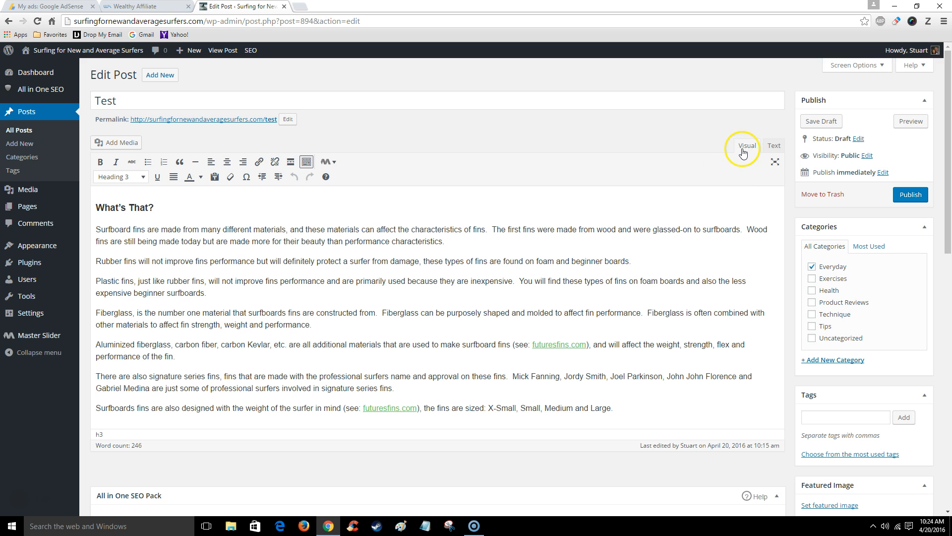
pyautogui.moveTo(732, 166)
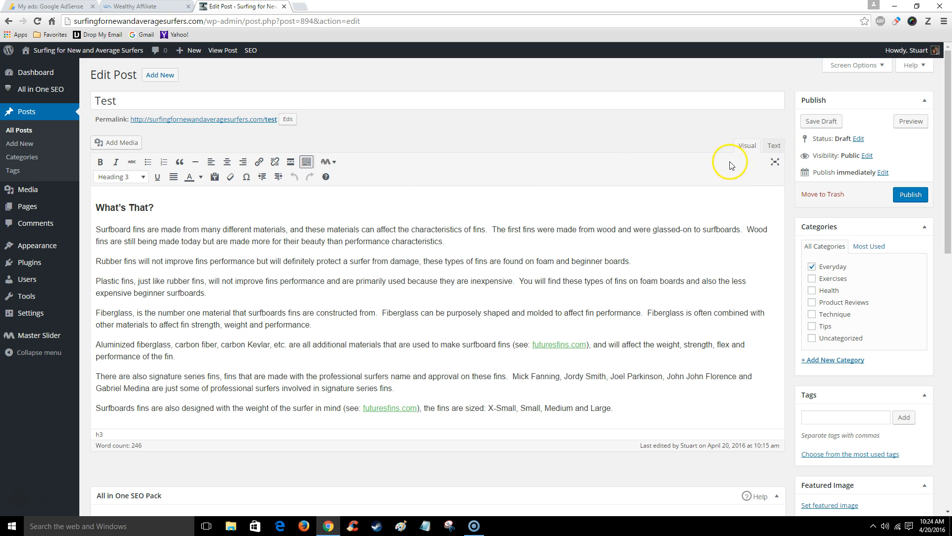
# Step: Paste the Test 2 ad code in Text view after the plastic fins paragraph, then return to Visual
pyautogui.click(773, 145)
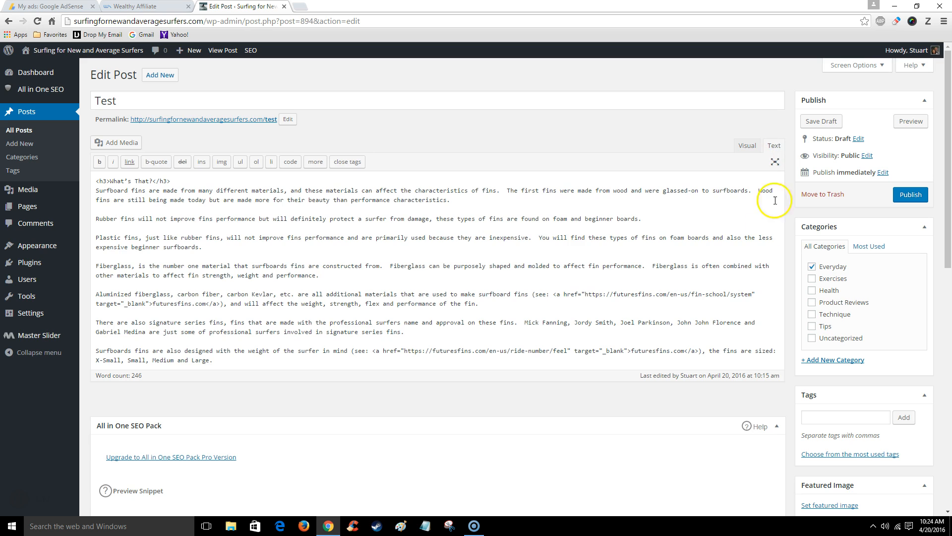
pyautogui.moveTo(142, 328)
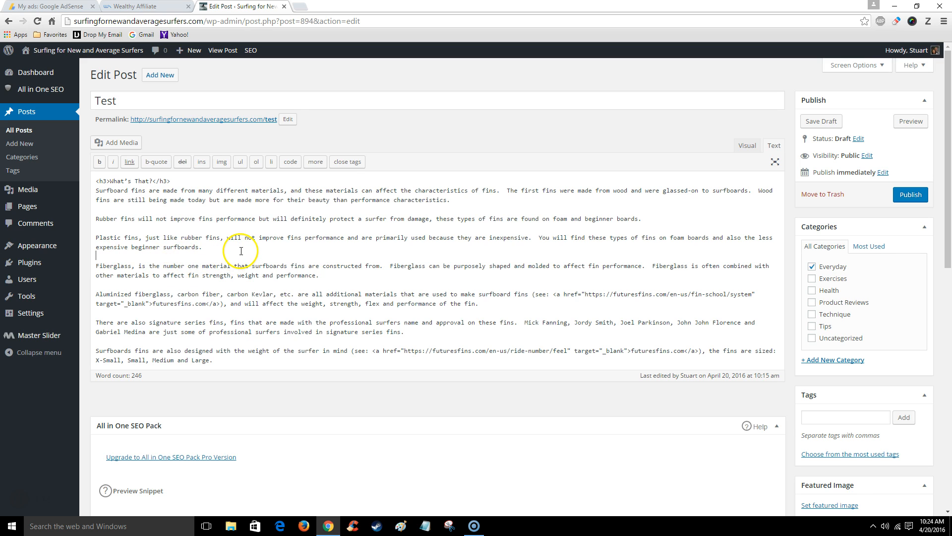
pyautogui.moveTo(112, 253)
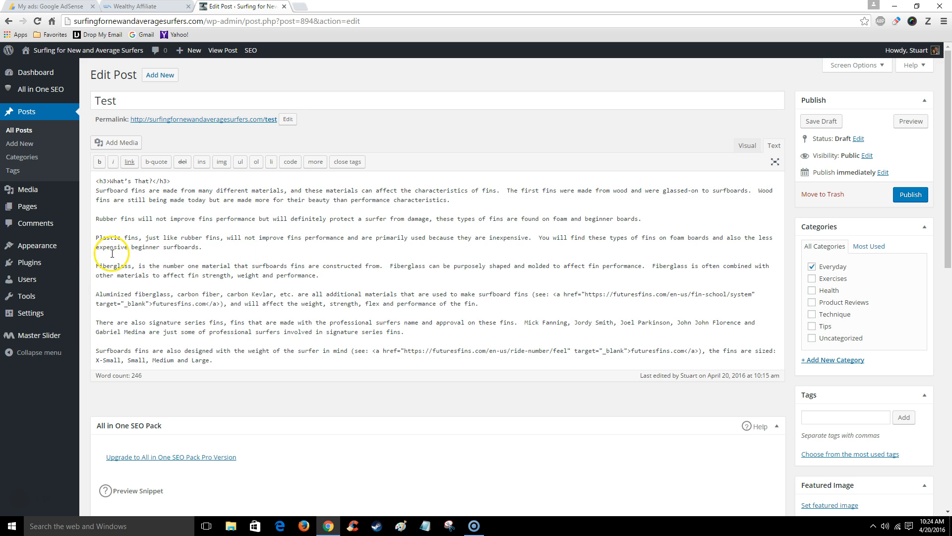
pyautogui.rightClick(113, 252)
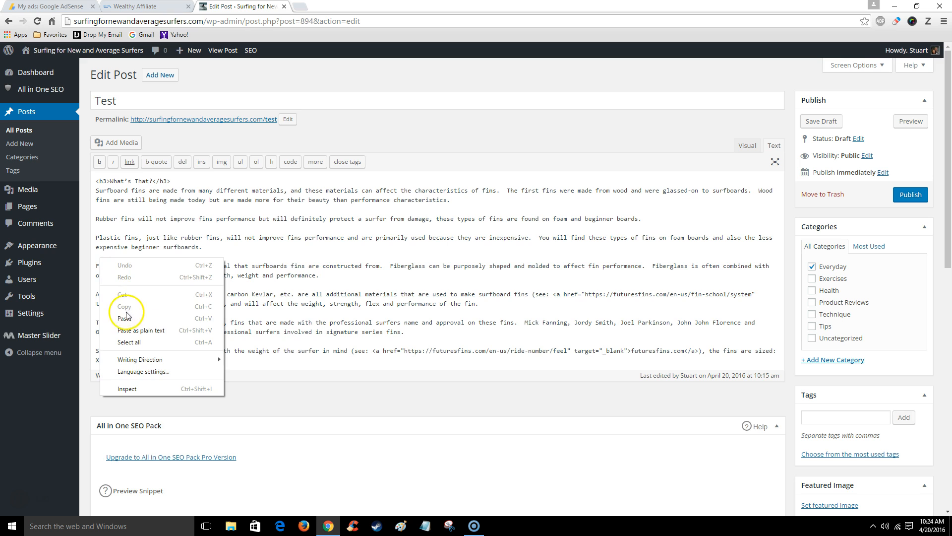
pyautogui.click(127, 316)
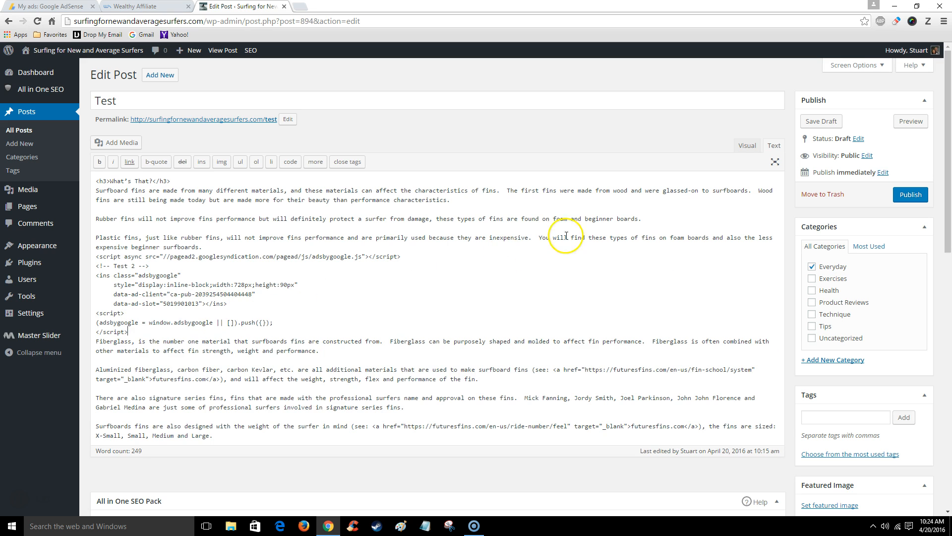
pyautogui.click(746, 145)
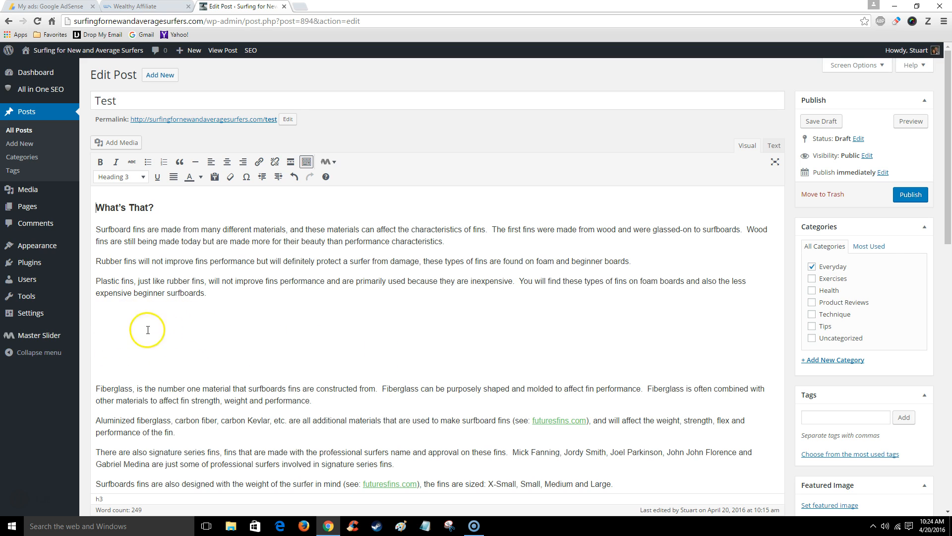
pyautogui.moveTo(525, 348)
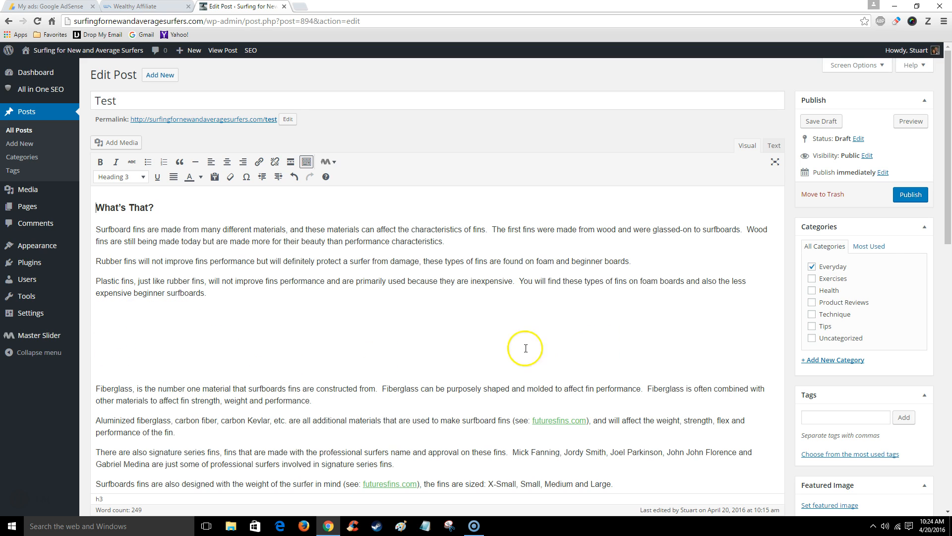
pyautogui.moveTo(227, 336)
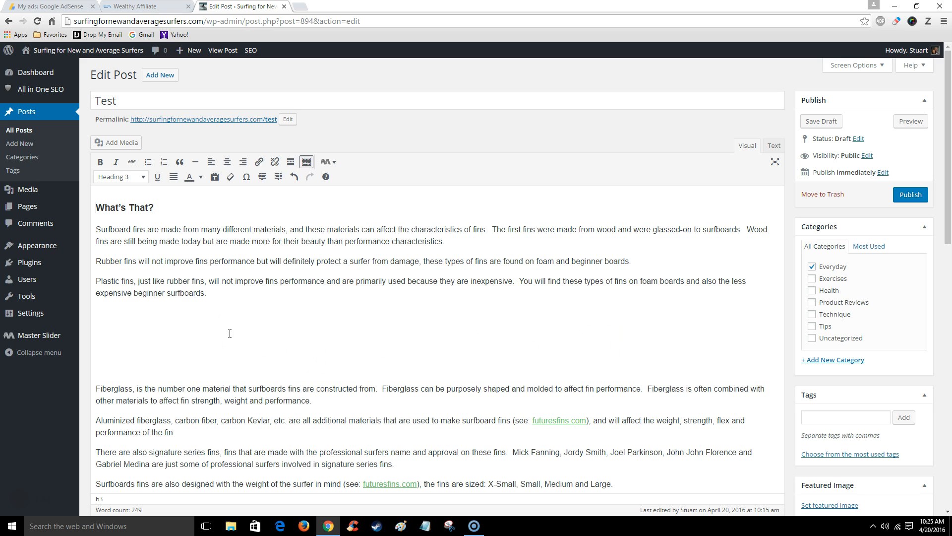
pyautogui.moveTo(20, 511)
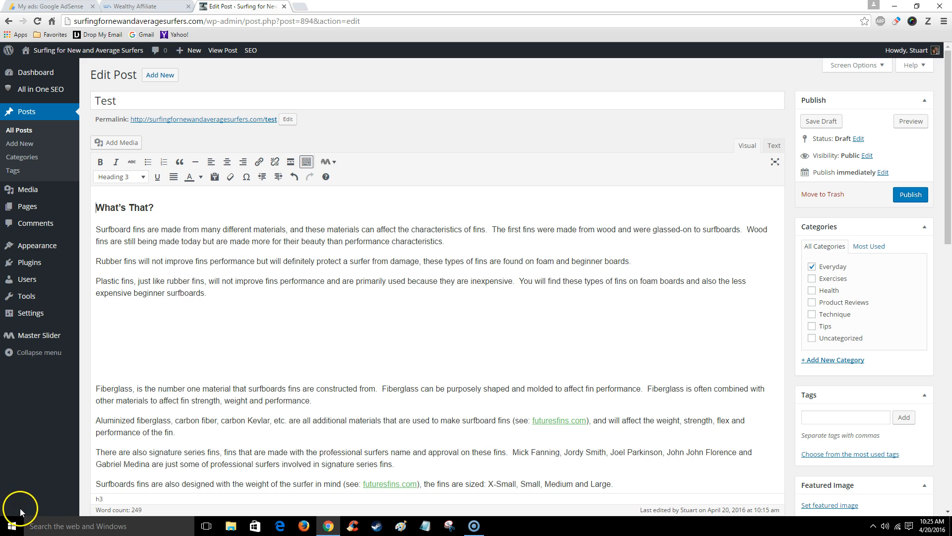
pyautogui.moveTo(161, 322)
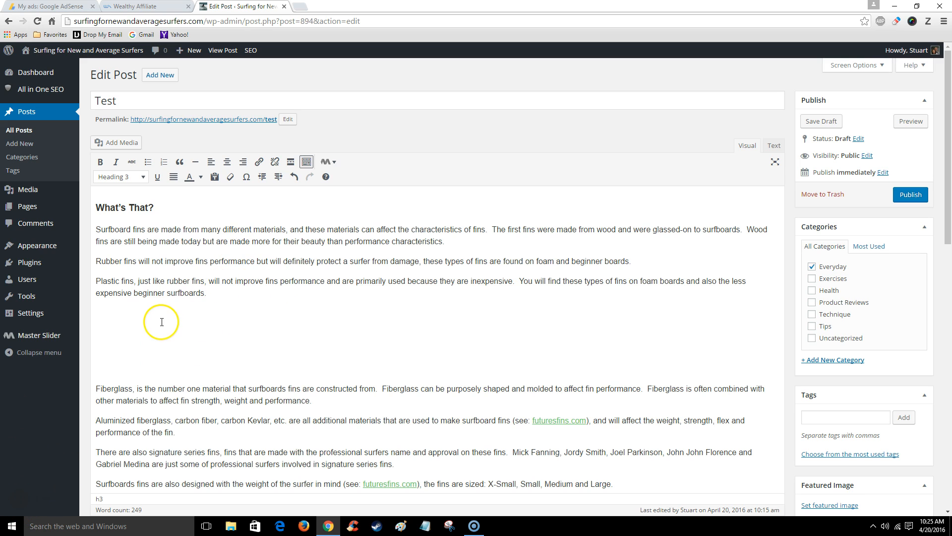
pyautogui.moveTo(165, 317)
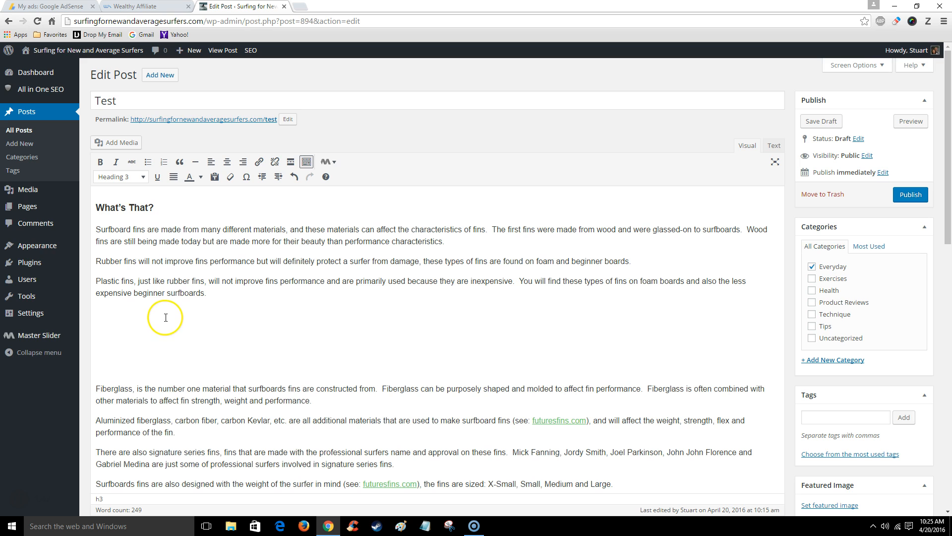
pyautogui.moveTo(945, 219)
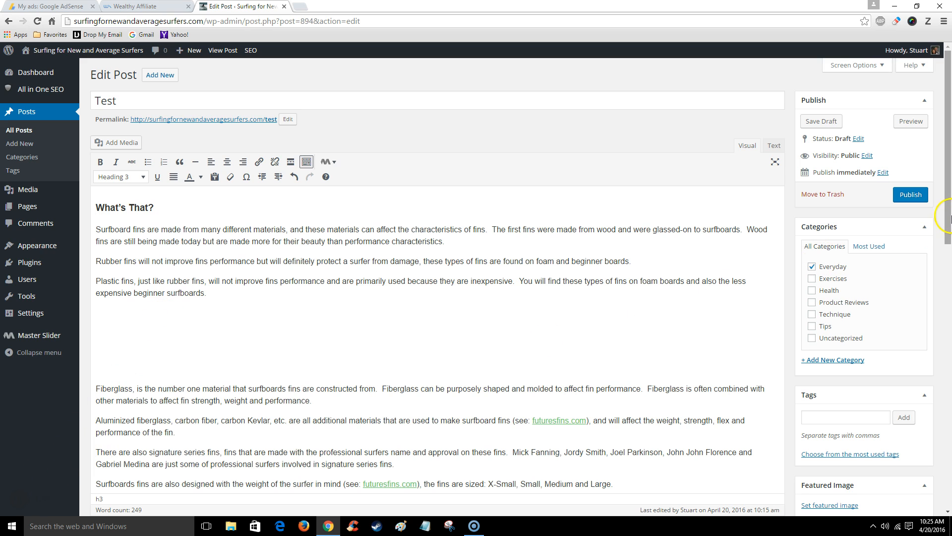
# Step: Return to the AdSense tab's Home earnings overview
pyautogui.click(48, 6)
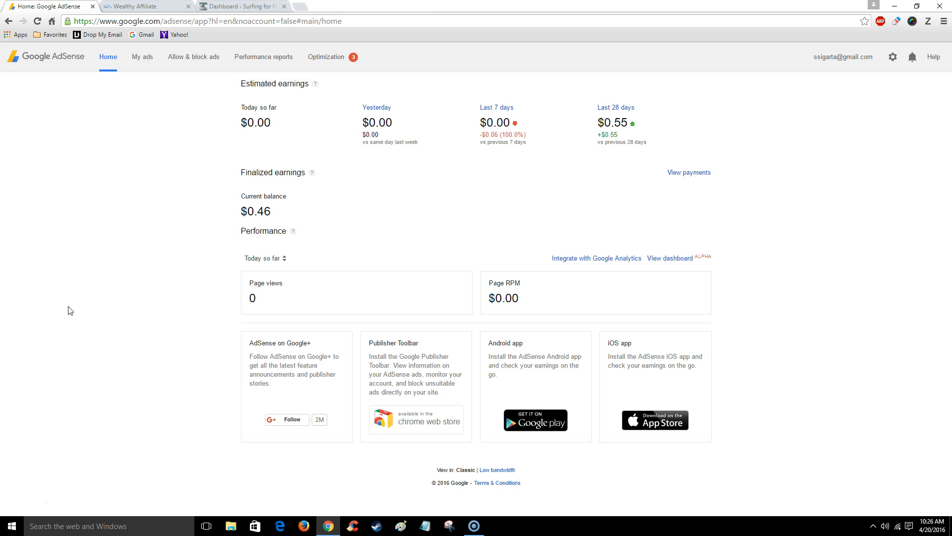
pyautogui.moveTo(94, 268)
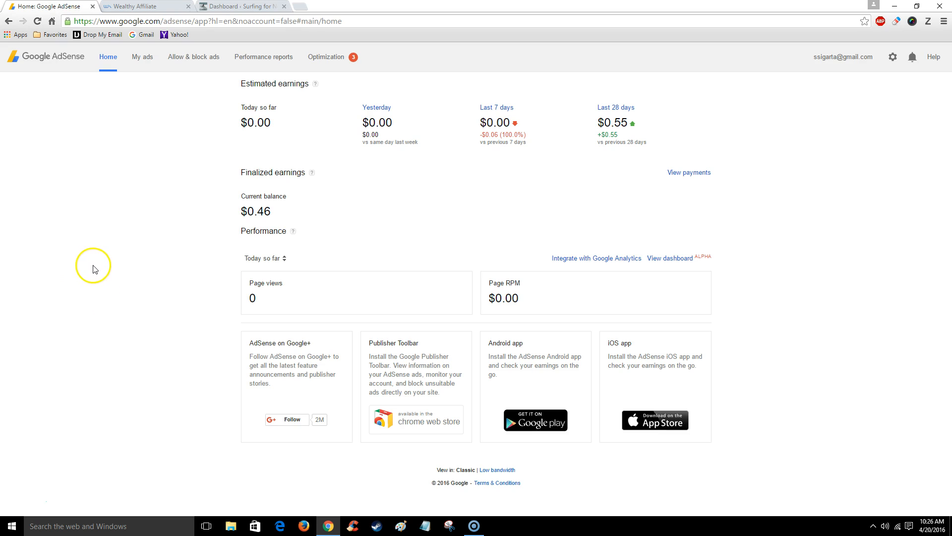
pyautogui.moveTo(172, 218)
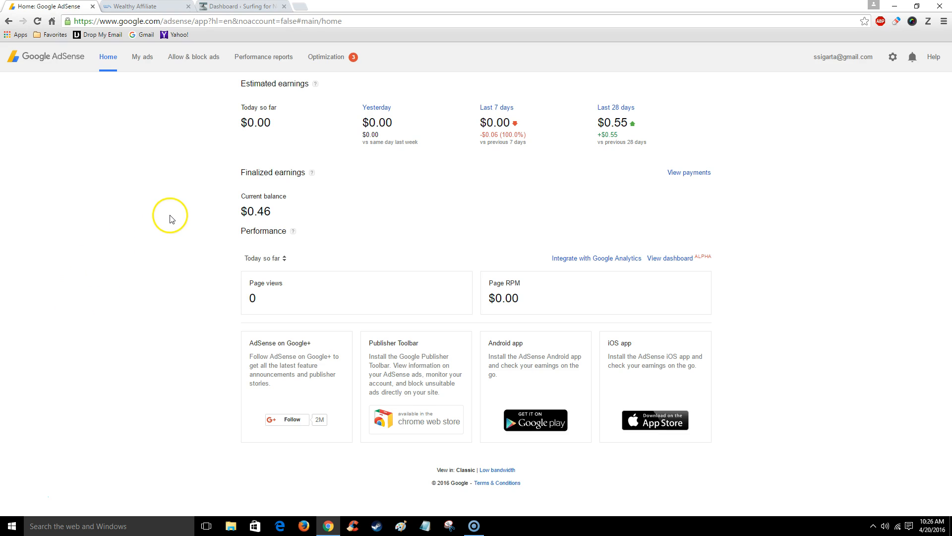
pyautogui.moveTo(142, 56)
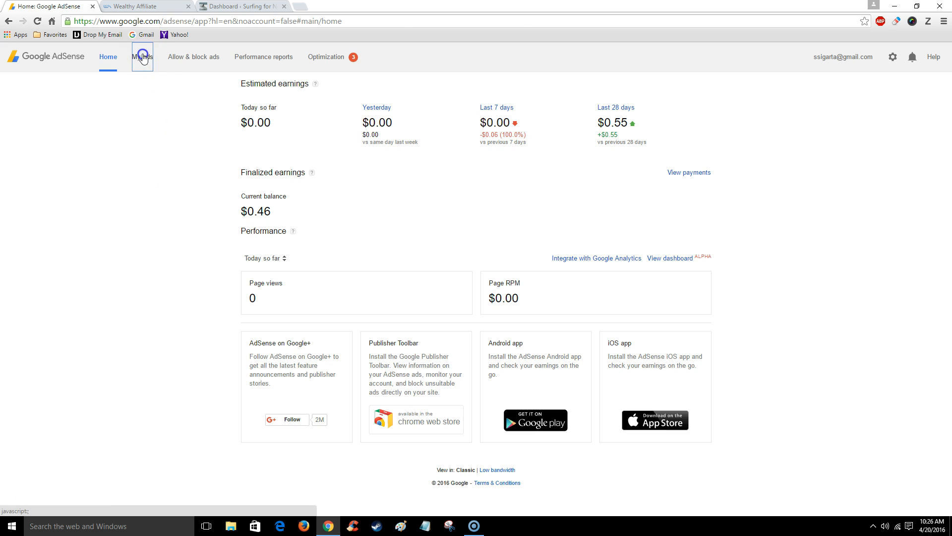
# Step: Open My ads and start a new content ad unit
pyautogui.click(142, 57)
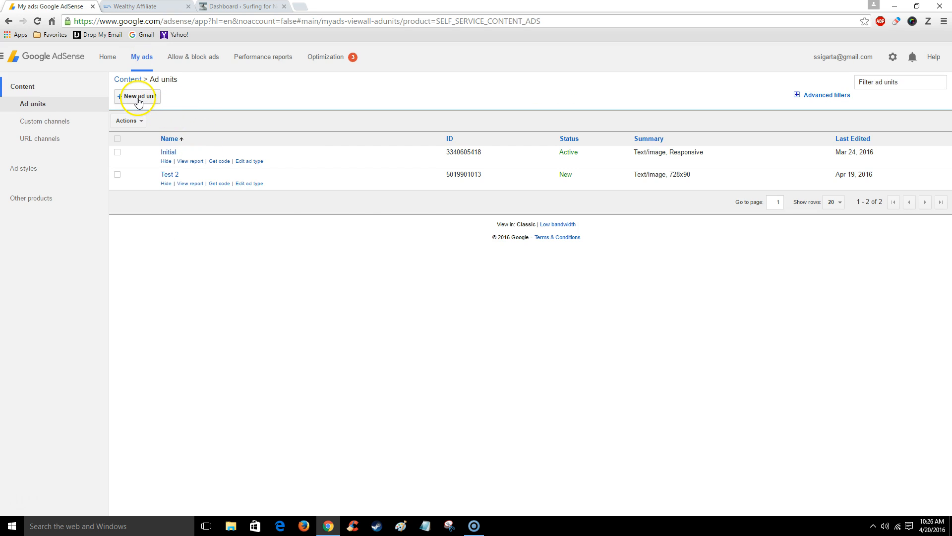
pyautogui.click(139, 96)
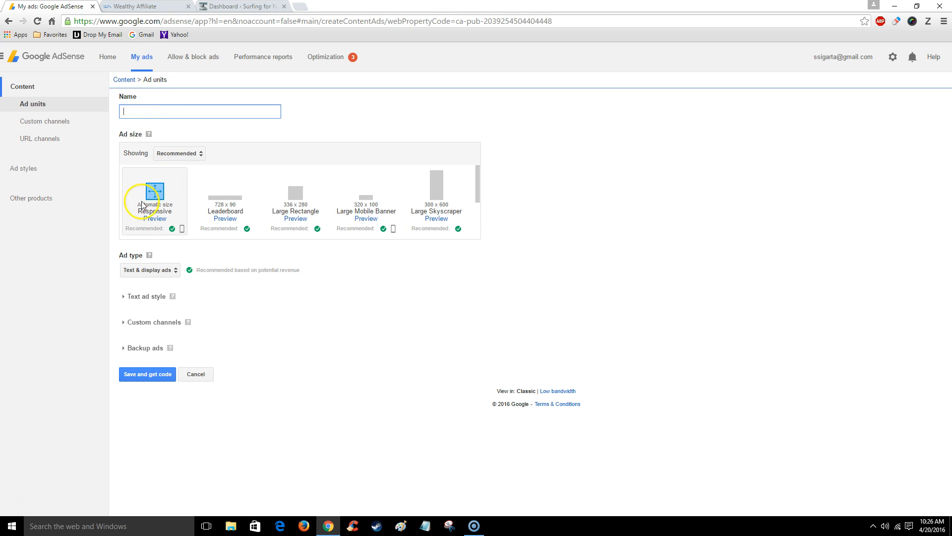
pyautogui.moveTo(181, 200)
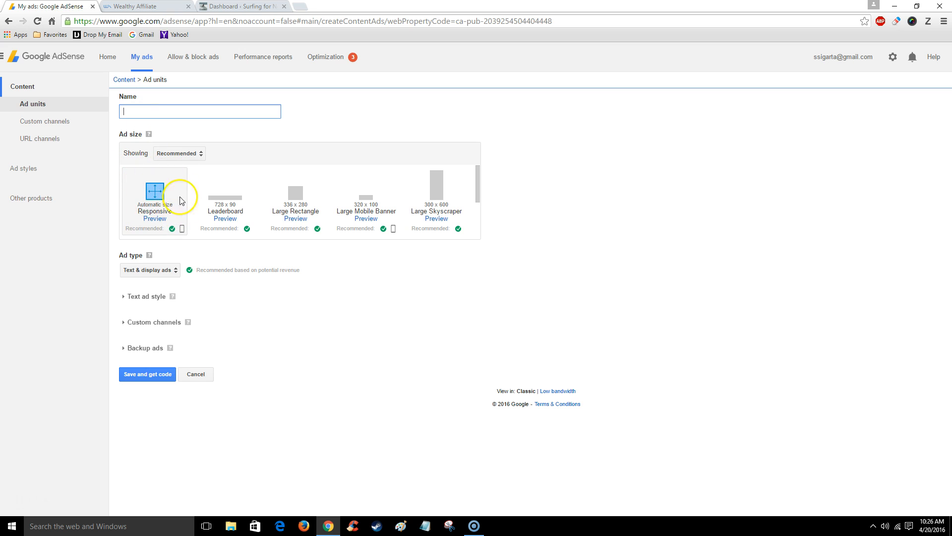
pyautogui.moveTo(125, 80)
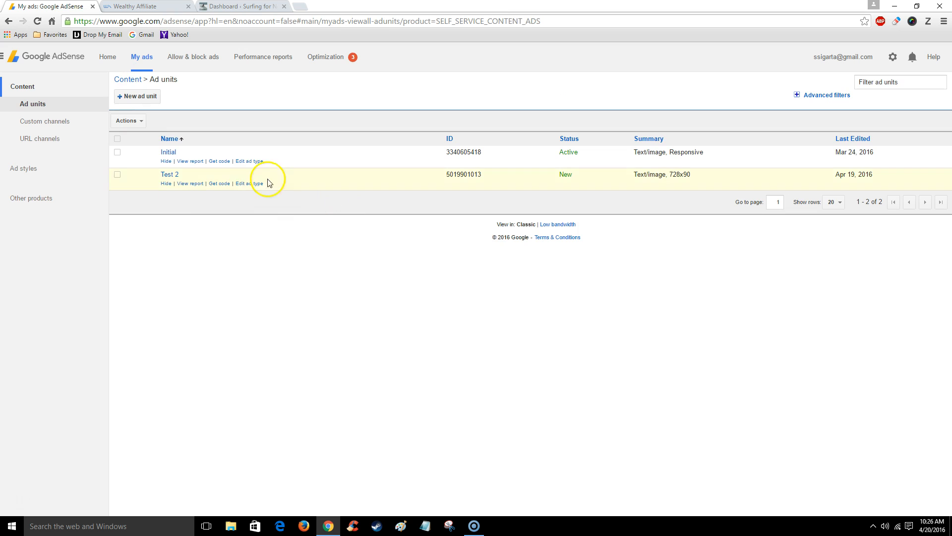
pyautogui.moveTo(224, 161)
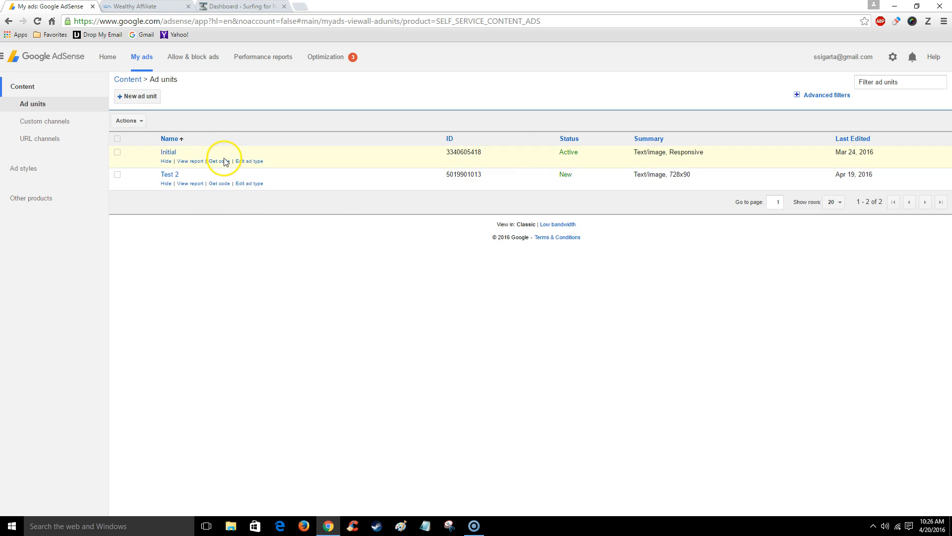
# Step: Open and select the Initial unit's ad code, then go to the WordPress dashboard
pyautogui.click(219, 160)
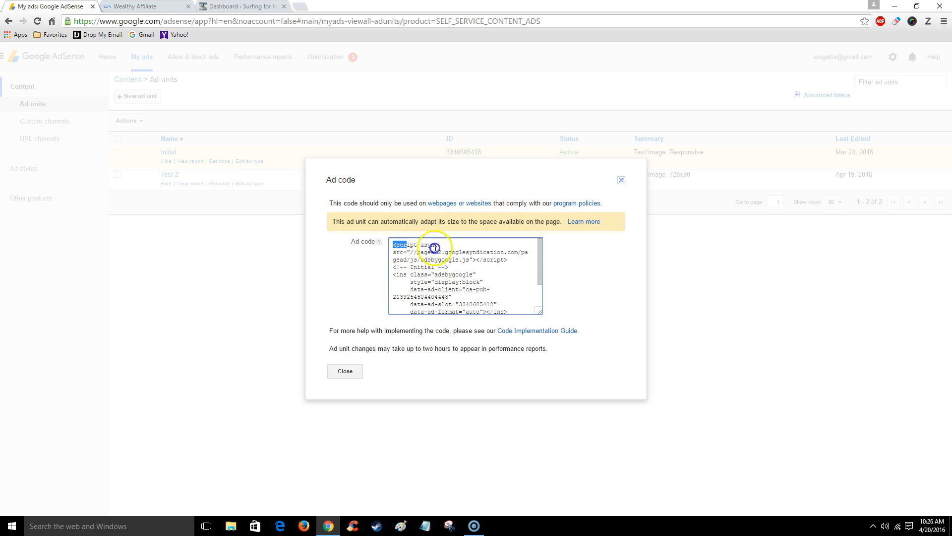
pyautogui.rightClick(439, 264)
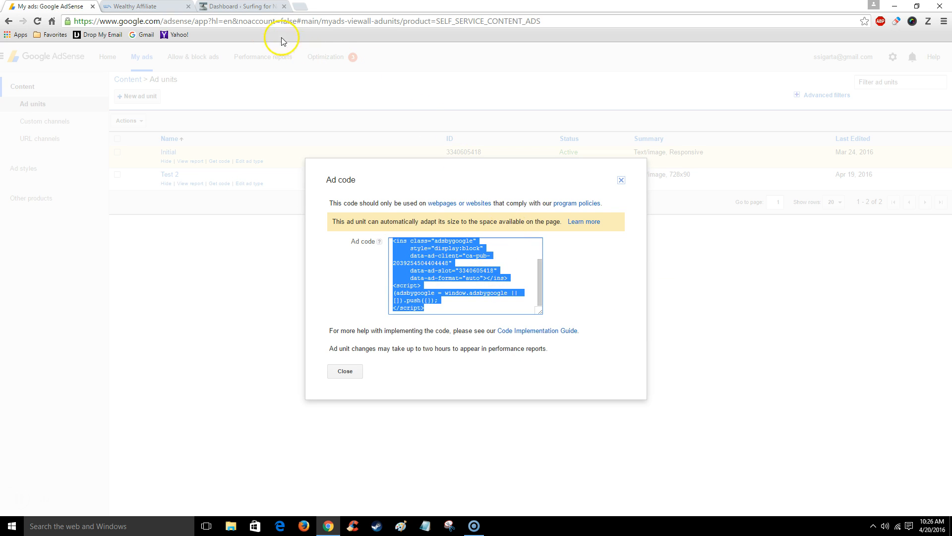
pyautogui.click(241, 6)
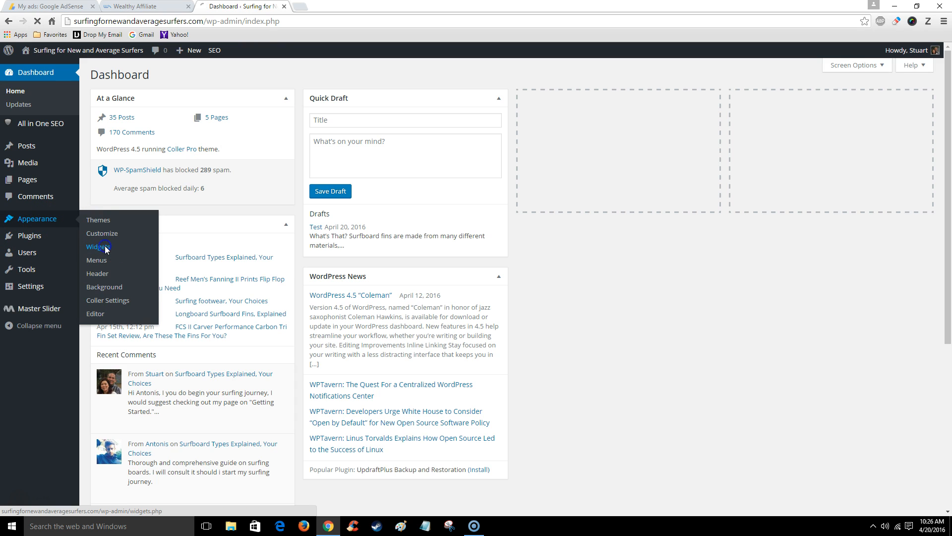
# Step: Open the Appearance > Widgets page for the surfing site
pyautogui.click(98, 246)
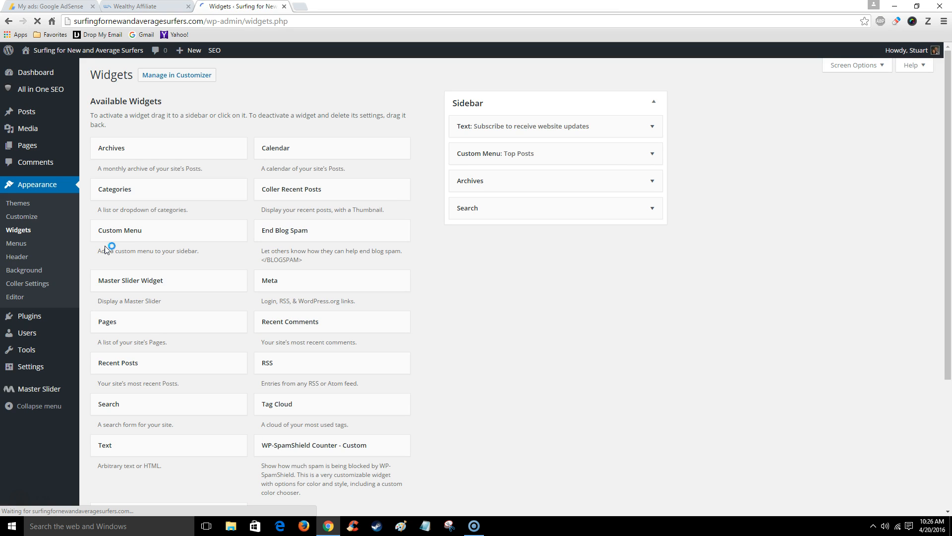
pyautogui.moveTo(308, 412)
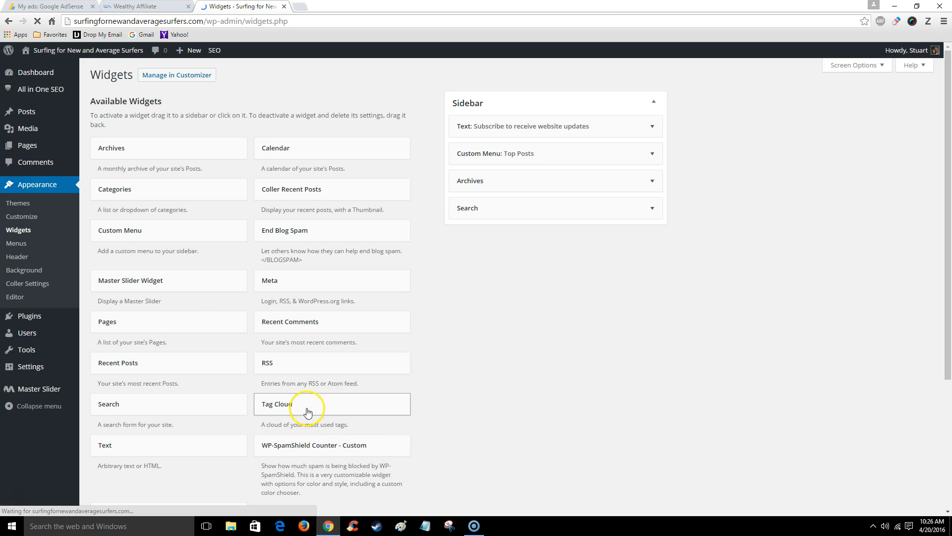
pyautogui.moveTo(151, 447)
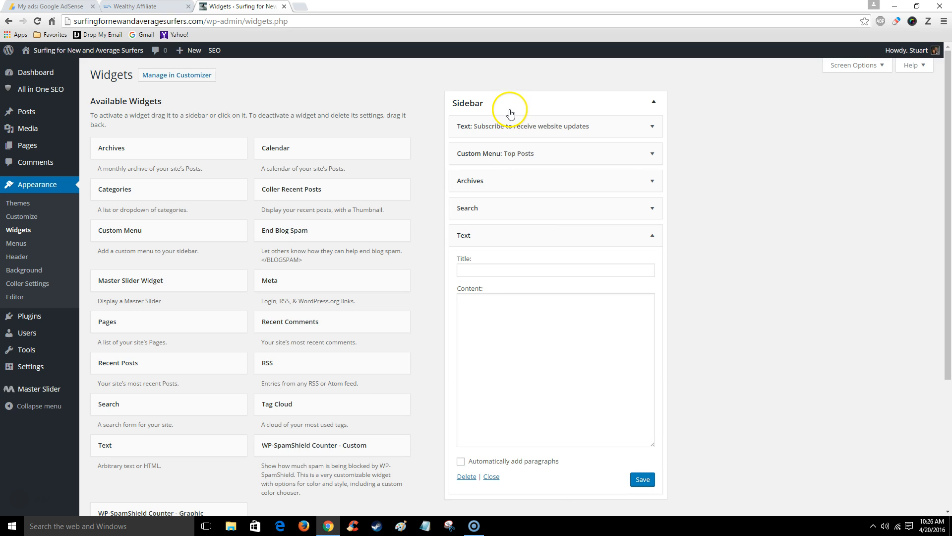
pyautogui.moveTo(476, 309)
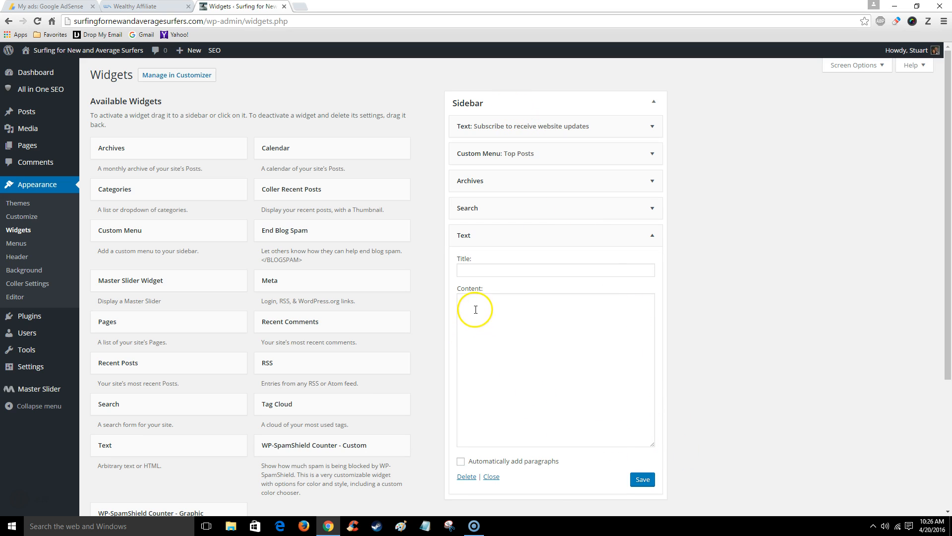
# Step: Paste the Initial ad code into the Sidebar Text widget and save it
pyautogui.rightClick(476, 309)
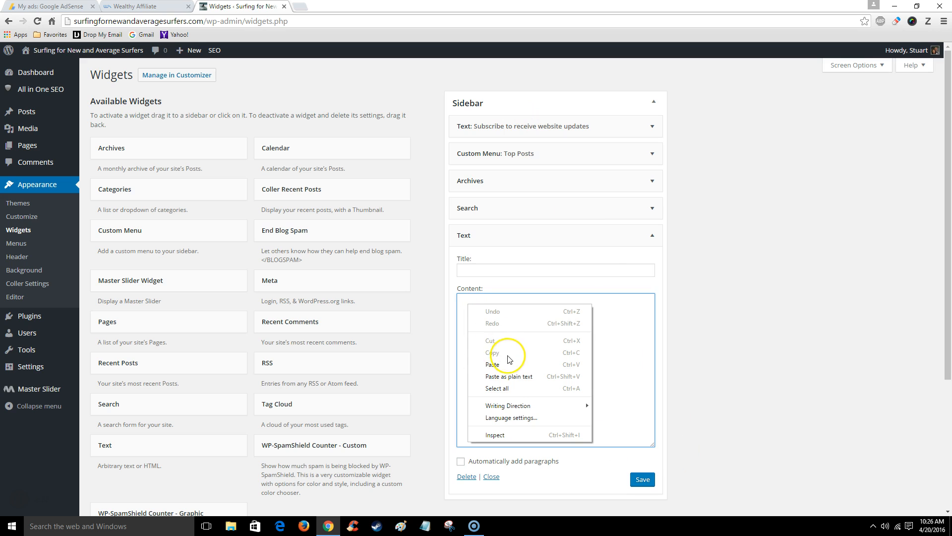
pyautogui.click(492, 364)
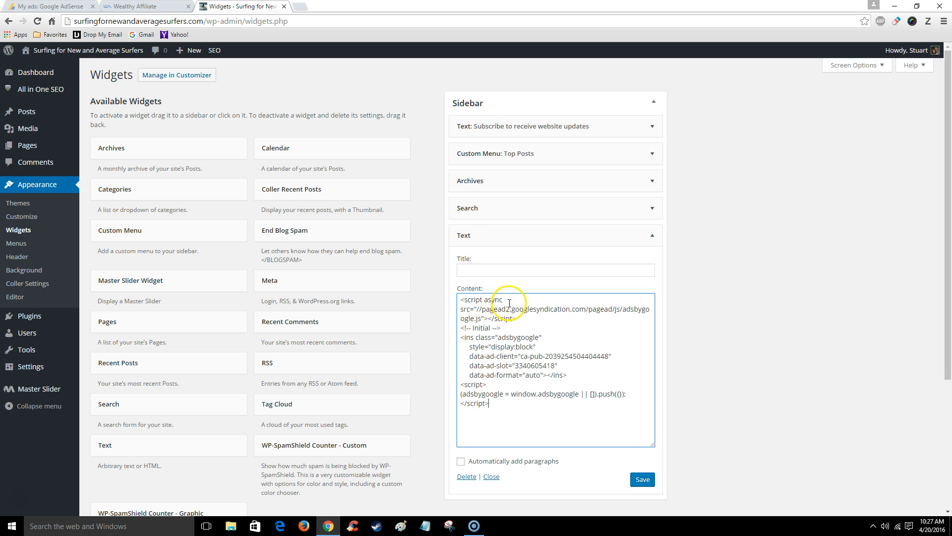
pyautogui.click(642, 479)
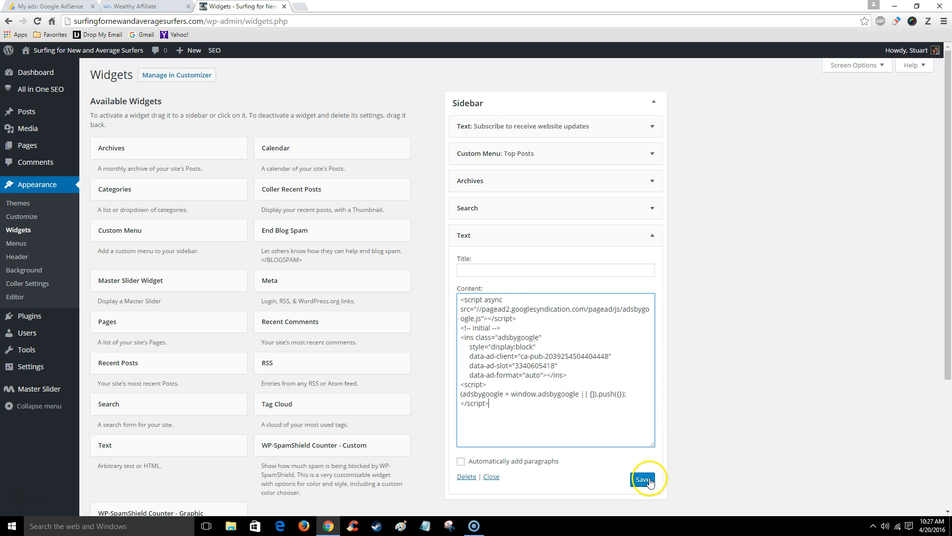
pyautogui.click(642, 479)
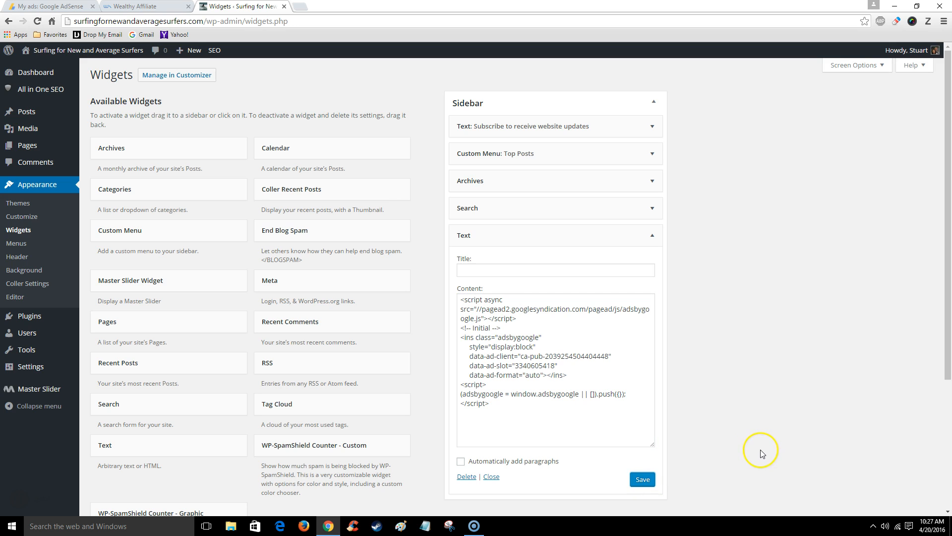
pyautogui.moveTo(762, 454)
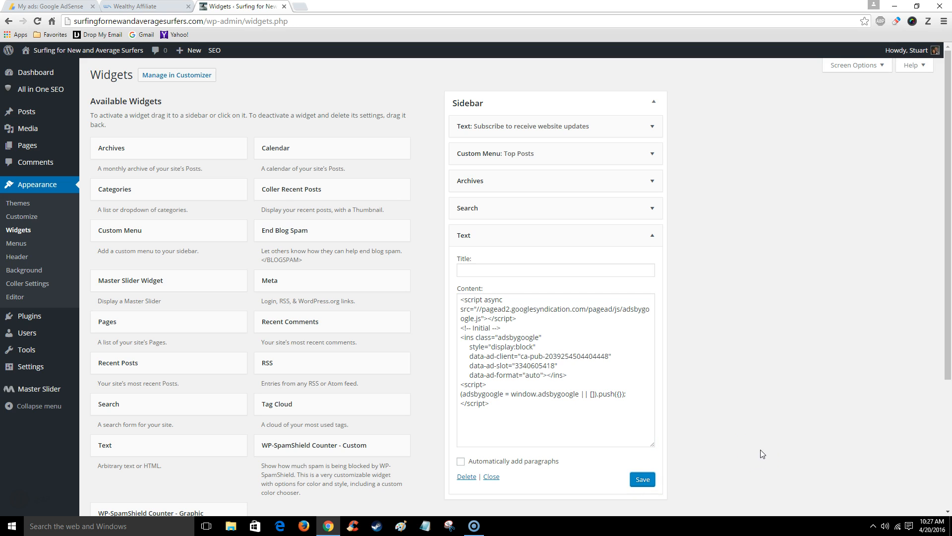
pyautogui.moveTo(35, 72)
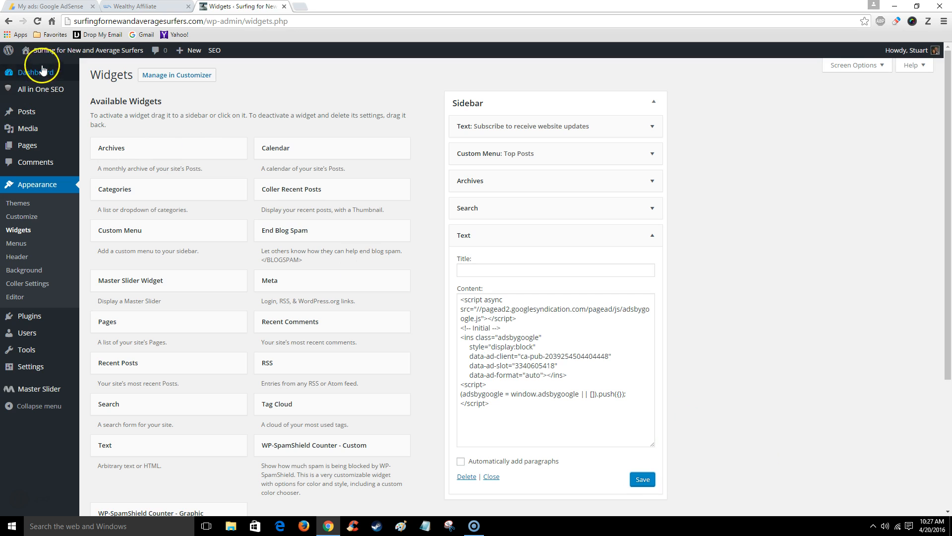
# Step: Visit the live surfing site and scroll to the sidebar ad below the search box
pyautogui.click(86, 49)
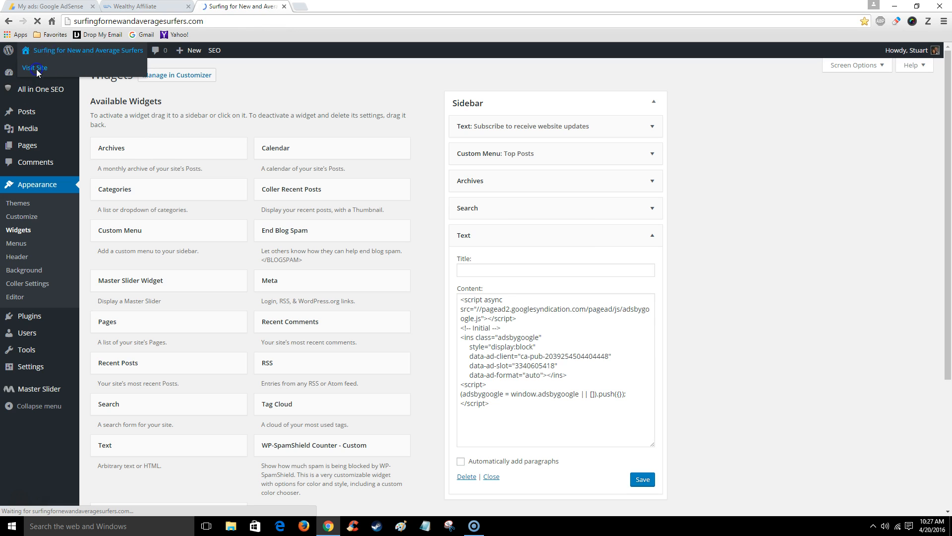
pyautogui.click(34, 67)
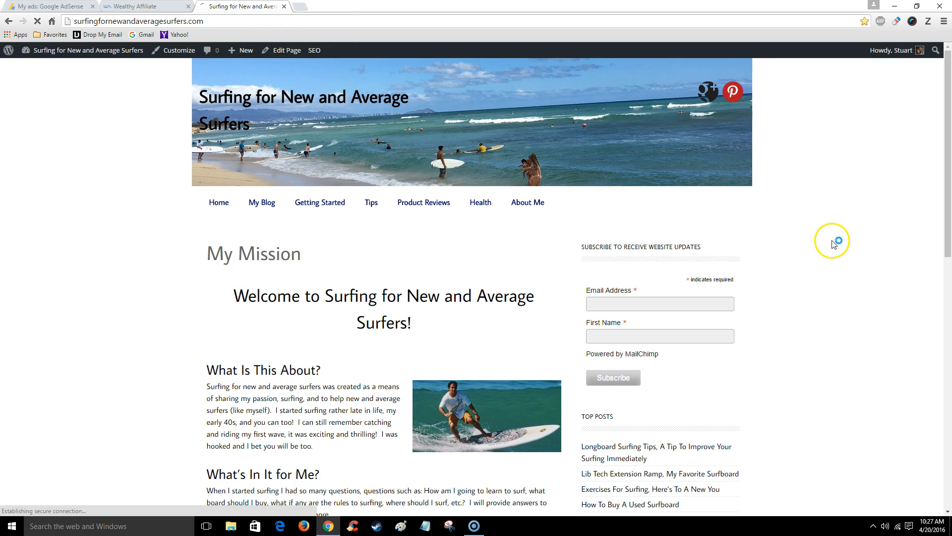
pyautogui.scroll(-3)
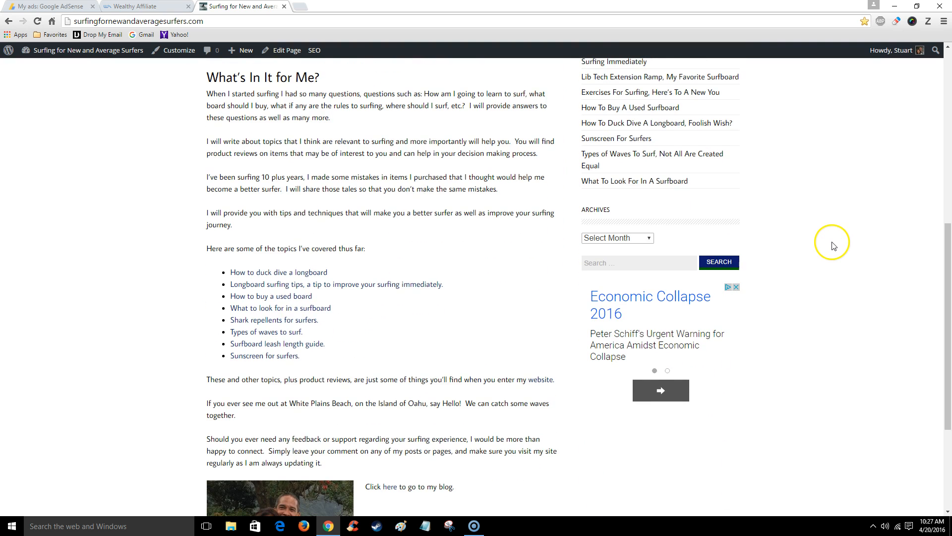
pyautogui.moveTo(719, 300)
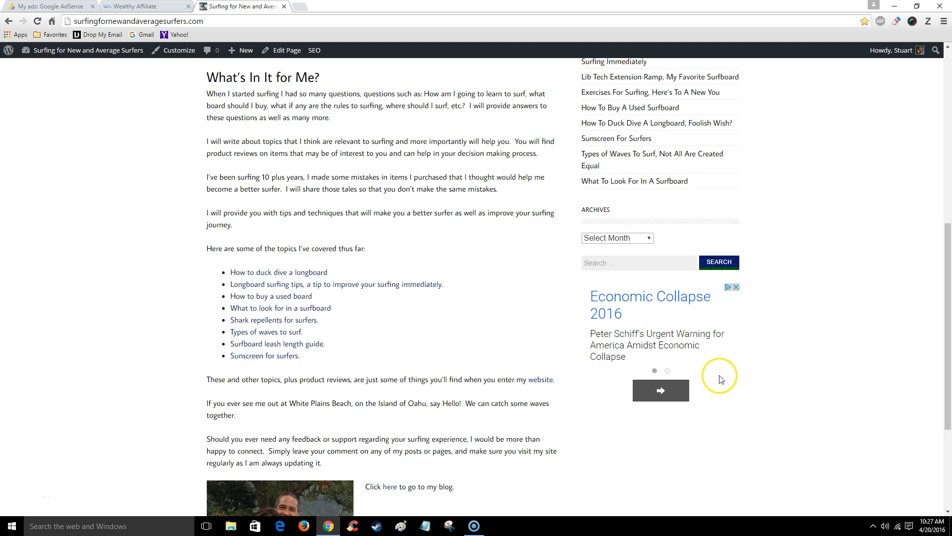
pyautogui.moveTo(722, 379)
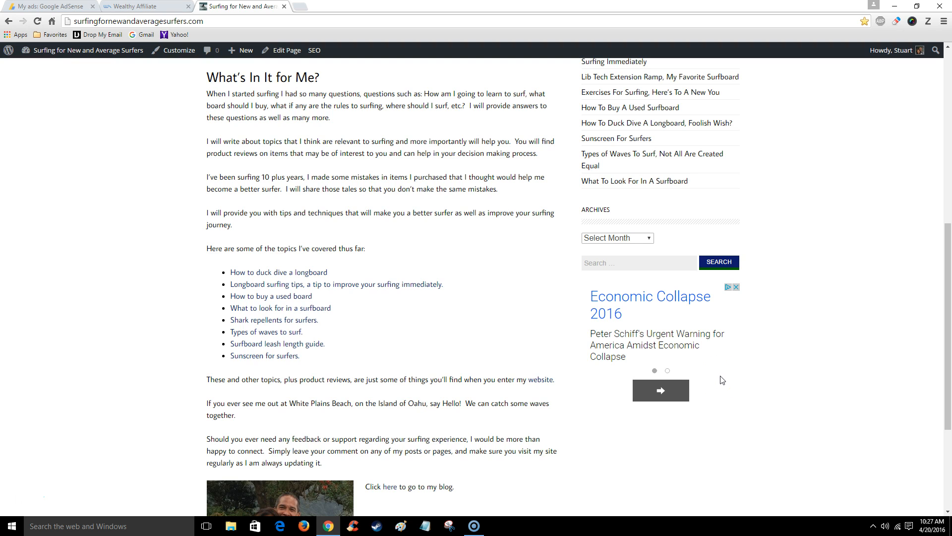
pyautogui.moveTo(792, 377)
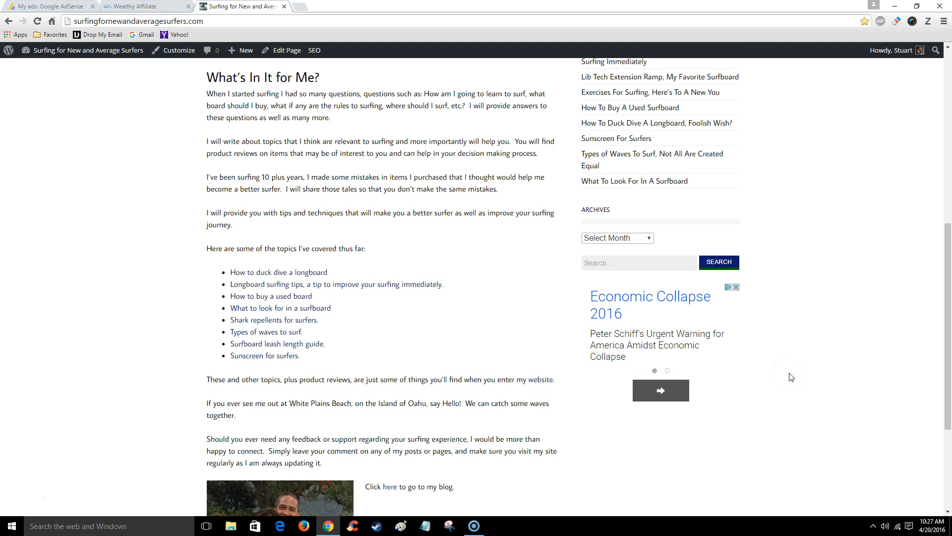